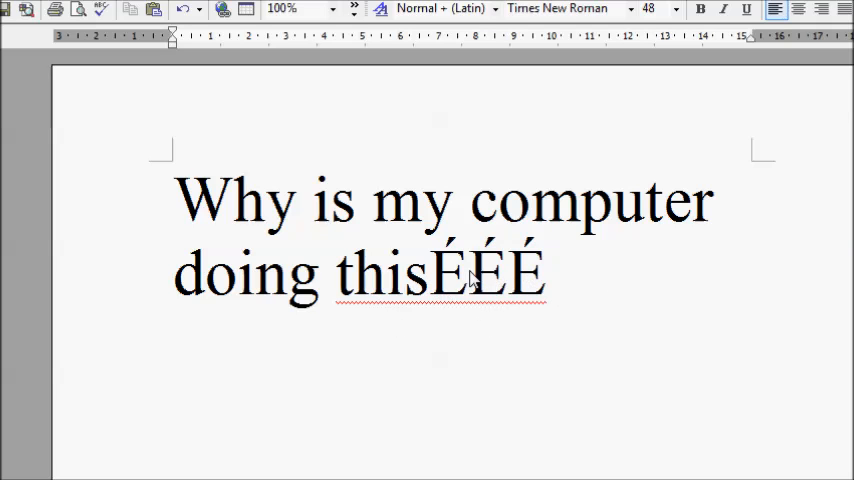
{"action": "mouse_move", "coordinate": [472, 290]}
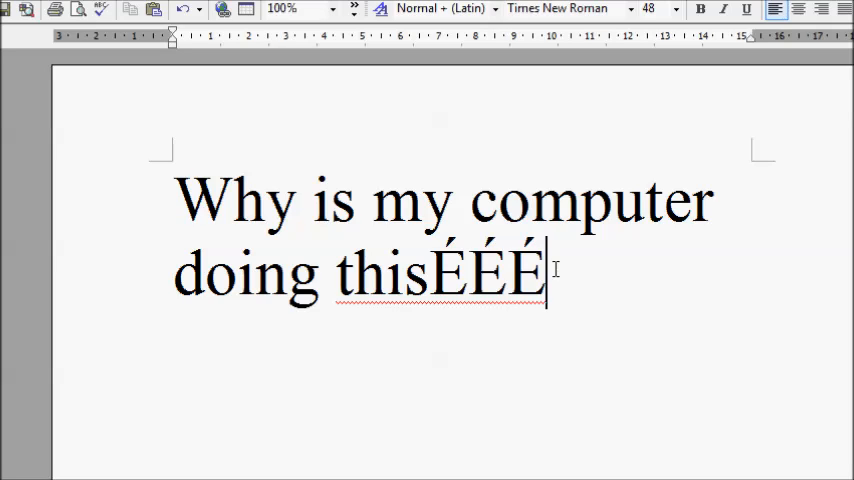
Step: Type a test '?', then select USB Keyboard under Control Panel's Devices and Printers
{"action": "type", "text": "?"}
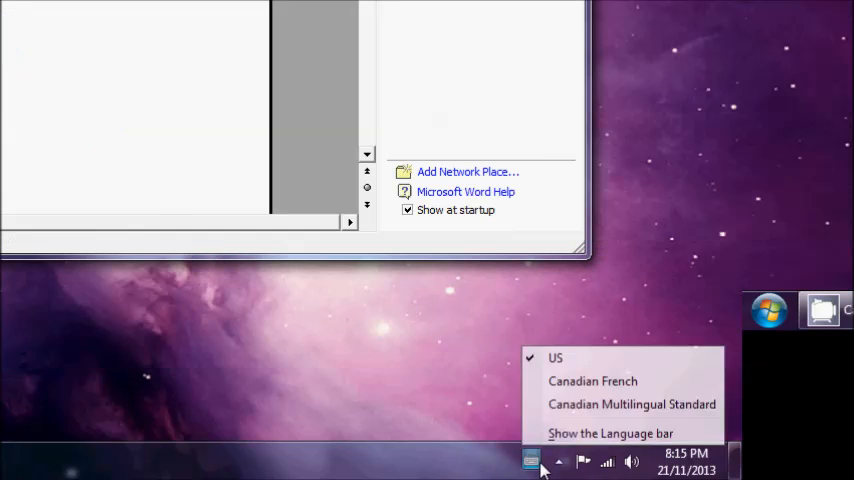
{"action": "mouse_move", "coordinate": [592, 381]}
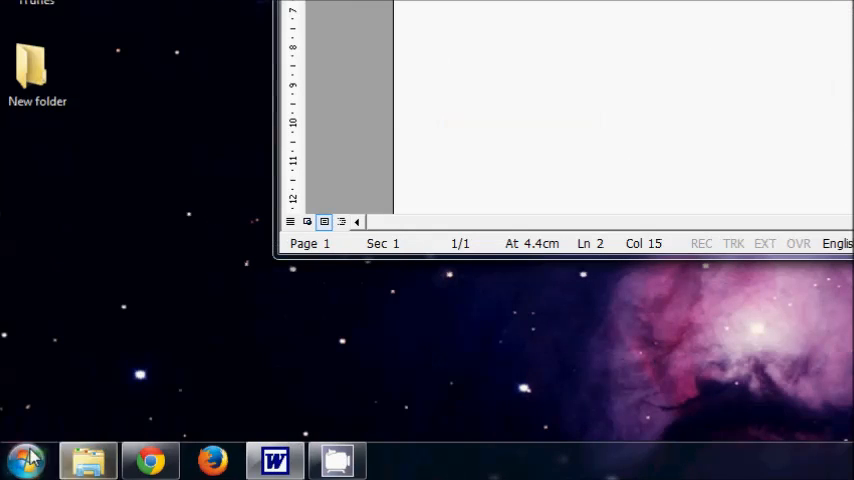
{"action": "left_click", "coordinate": [25, 460]}
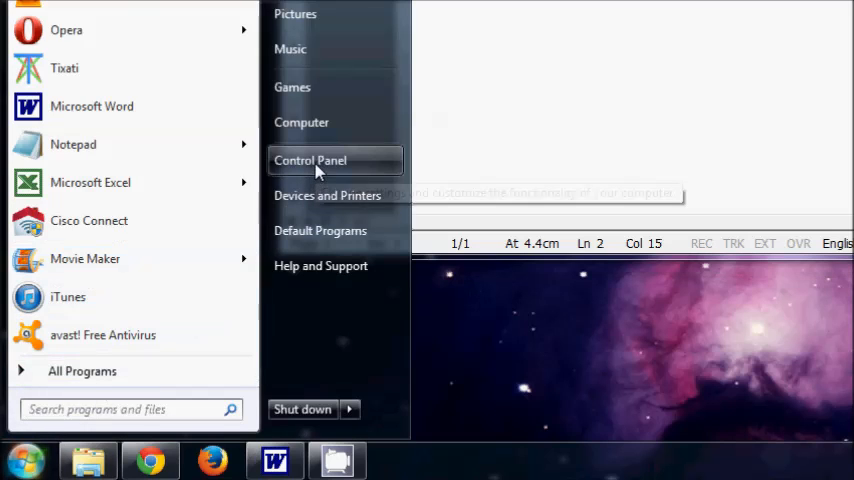
{"action": "mouse_move", "coordinate": [317, 165]}
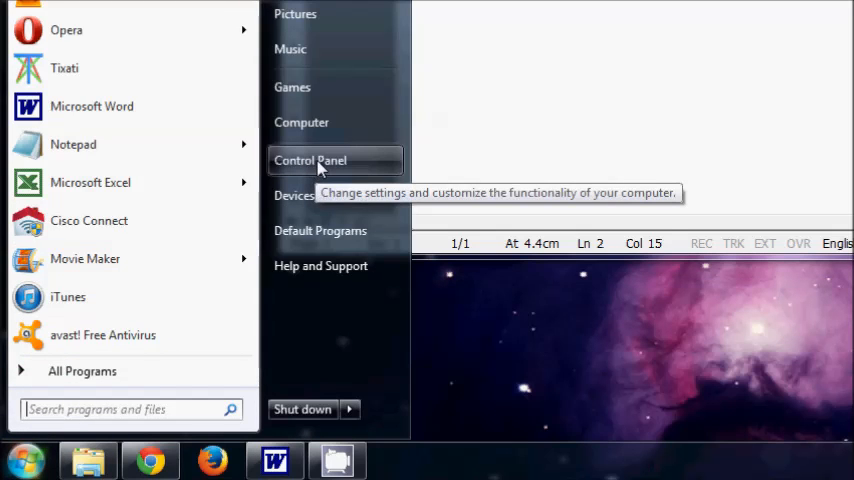
{"action": "left_click", "coordinate": [309, 160]}
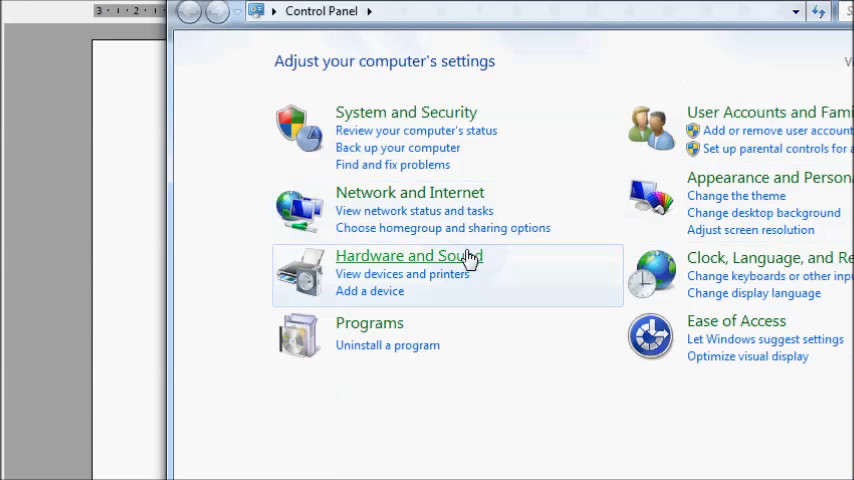
{"action": "left_click", "coordinate": [409, 256]}
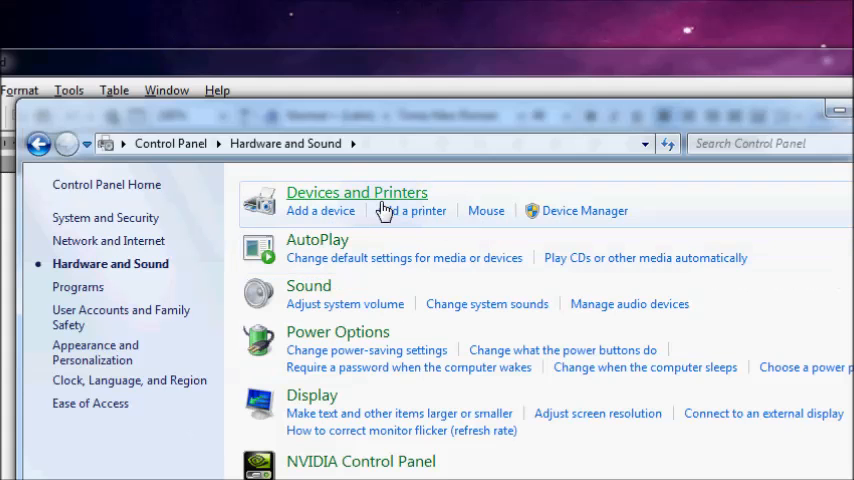
{"action": "left_click", "coordinate": [357, 192]}
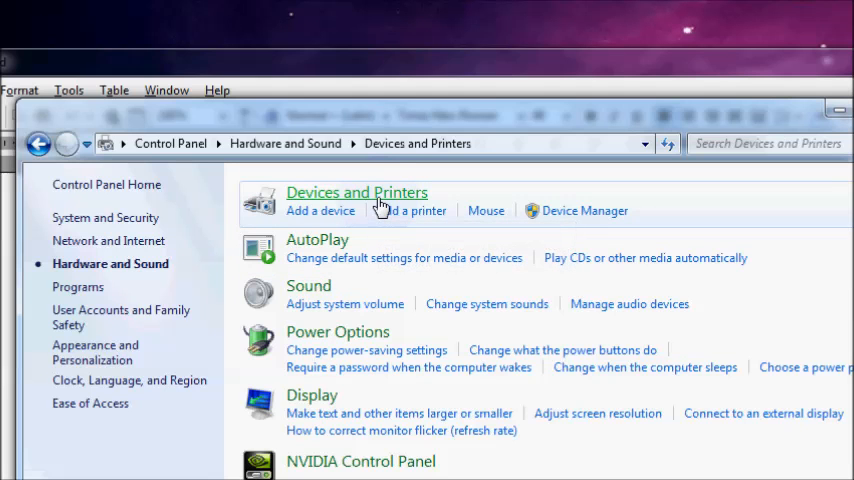
{"action": "left_click", "coordinate": [356, 192]}
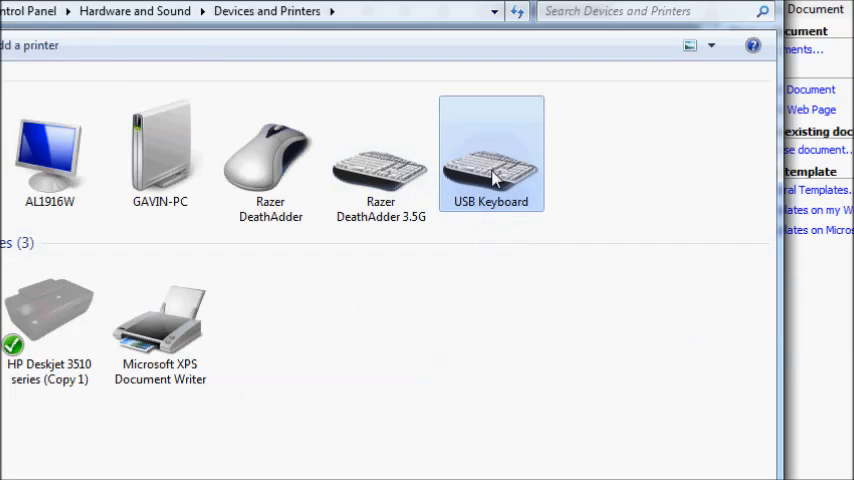
Step: Remove the extra Canadian keyboard layout through the USB Keyboard's Region and Language settings
{"action": "right_click", "coordinate": [491, 155]}
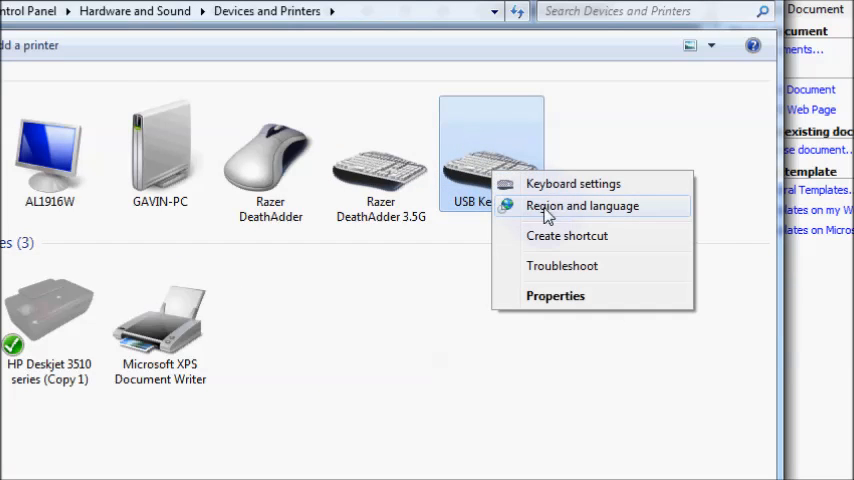
{"action": "left_click", "coordinate": [582, 205]}
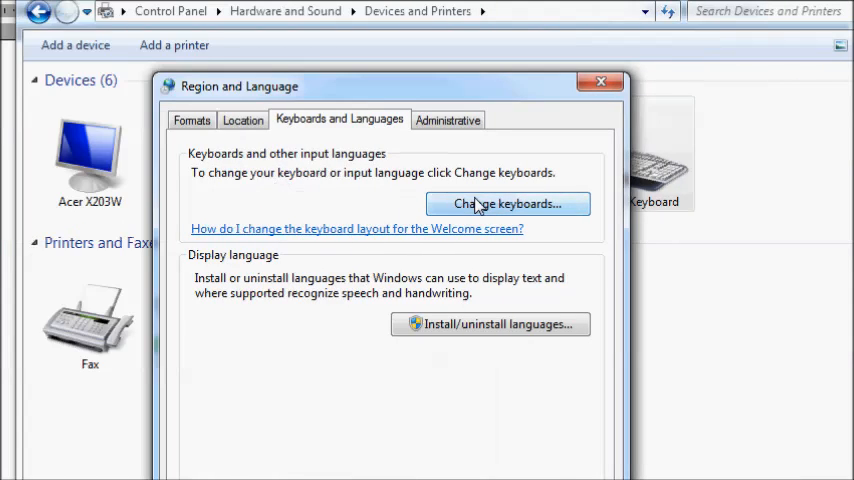
{"action": "left_click", "coordinate": [508, 203]}
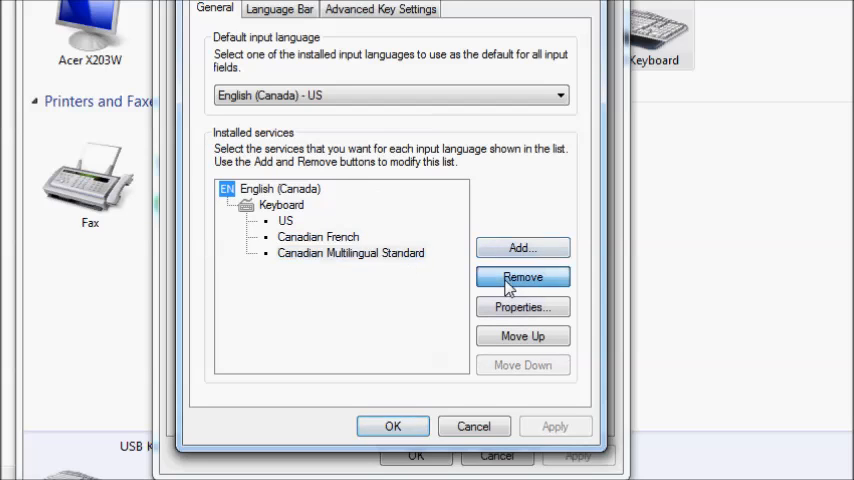
{"action": "left_click", "coordinate": [522, 277]}
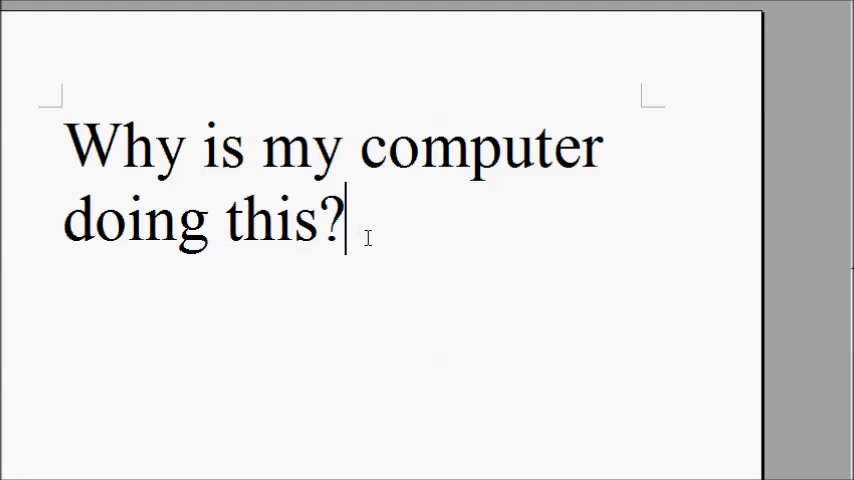
Step: Type '?????' at the sentence end to confirm real question marks appear
{"action": "type", "text": "??"}
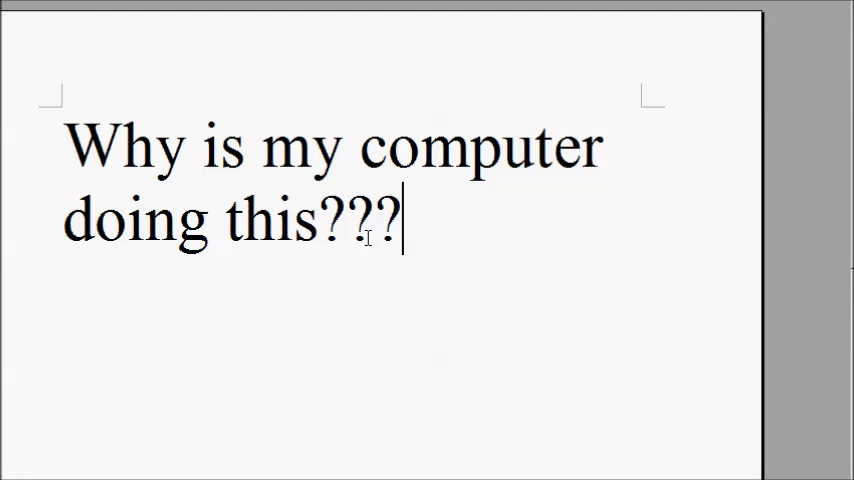
{"action": "type", "text": "???"}
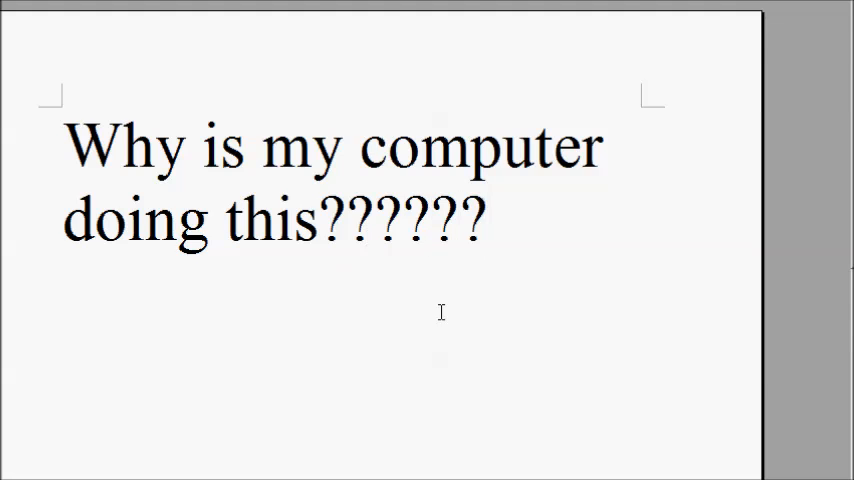